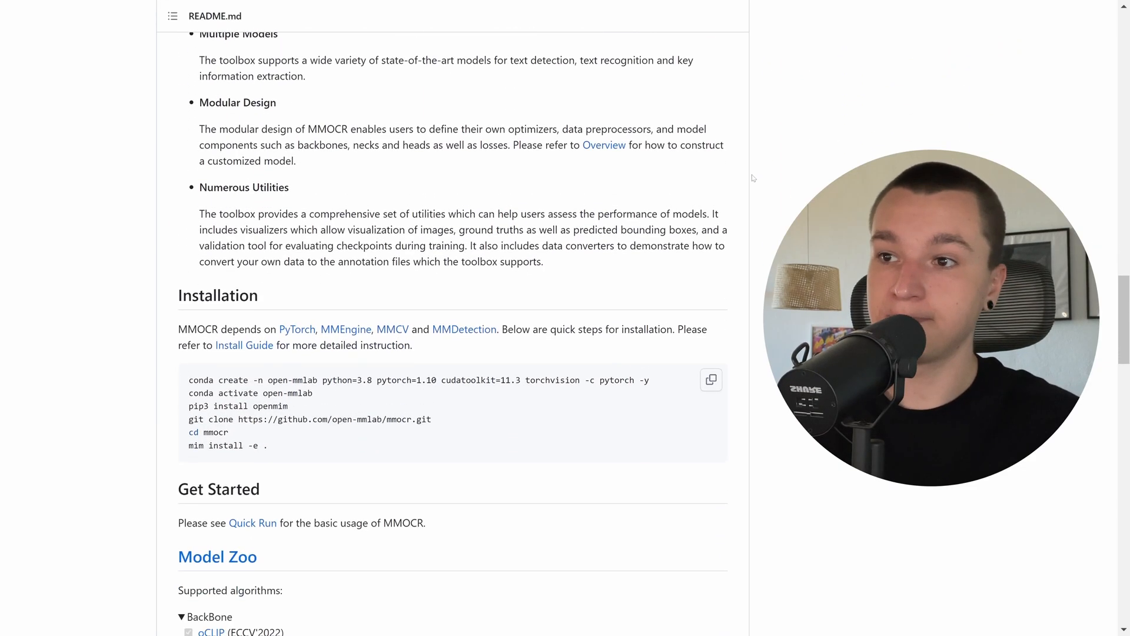
Reveal the three-dot action menu of the 4-image ds0 dataset in the demo images project.
scroll("down", 3)
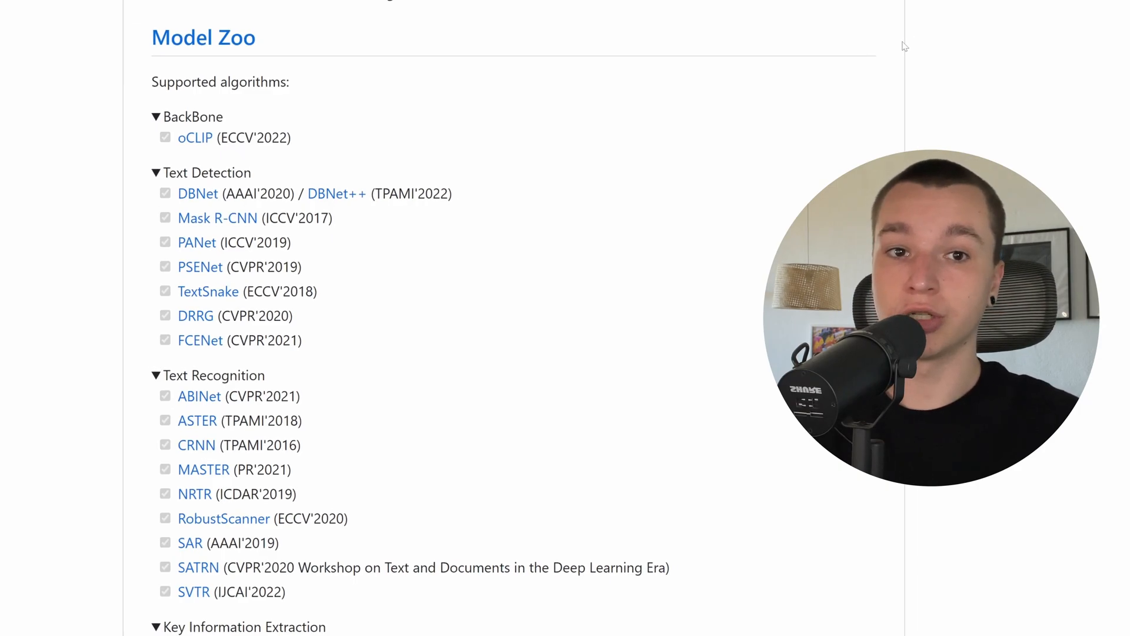
scroll("up", 3)
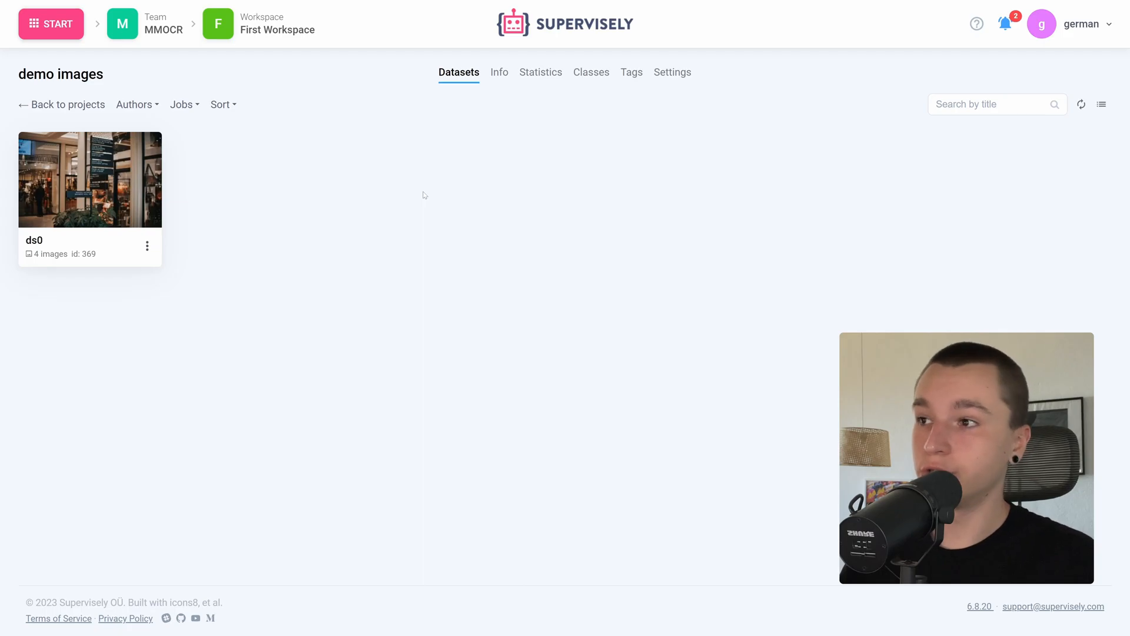
left_click(89, 179)
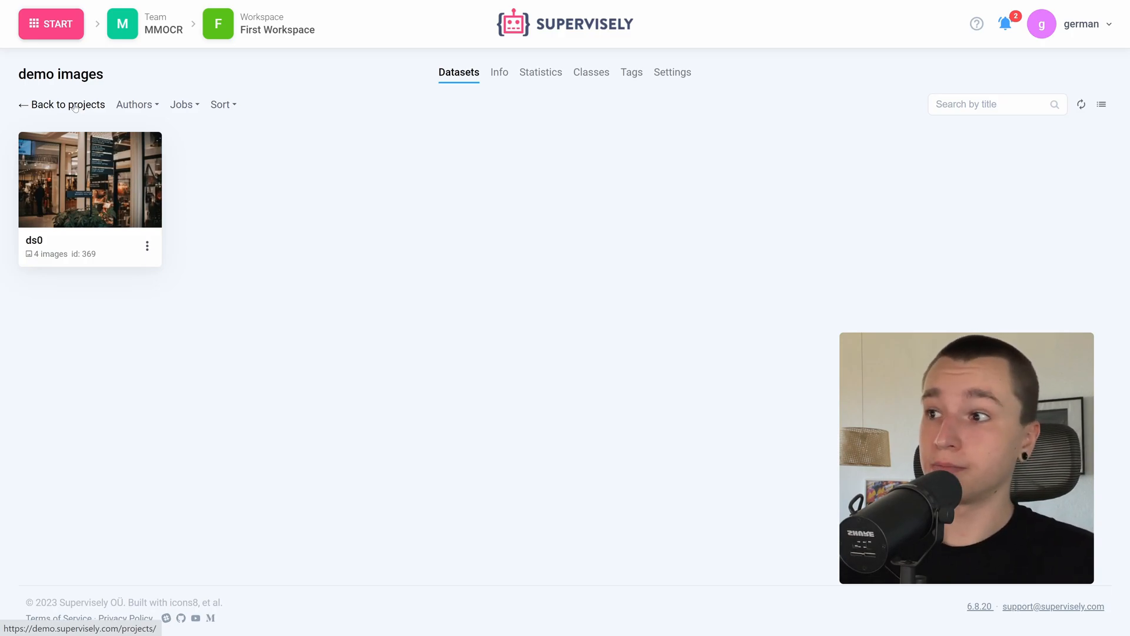
mouse_move(89, 179)
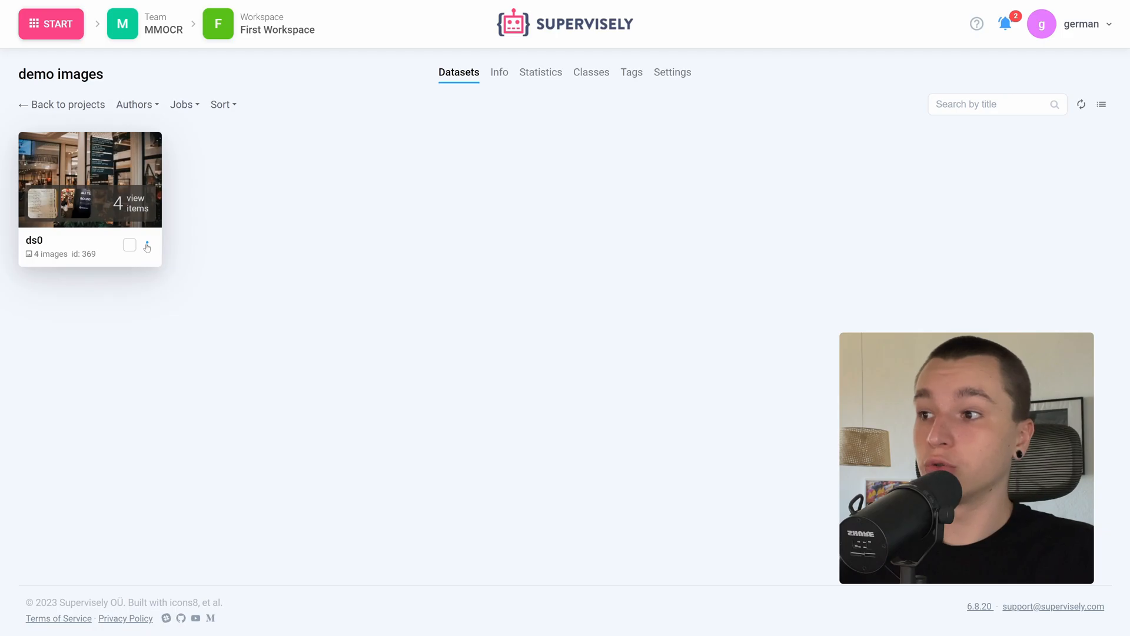
left_click(146, 246)
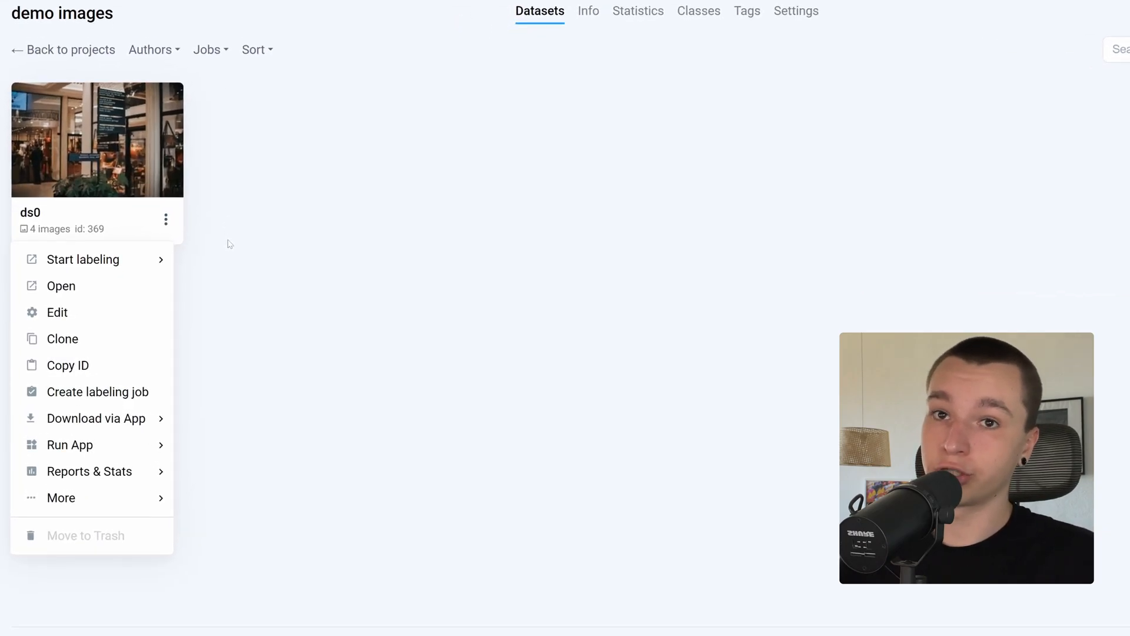
mouse_move(94, 418)
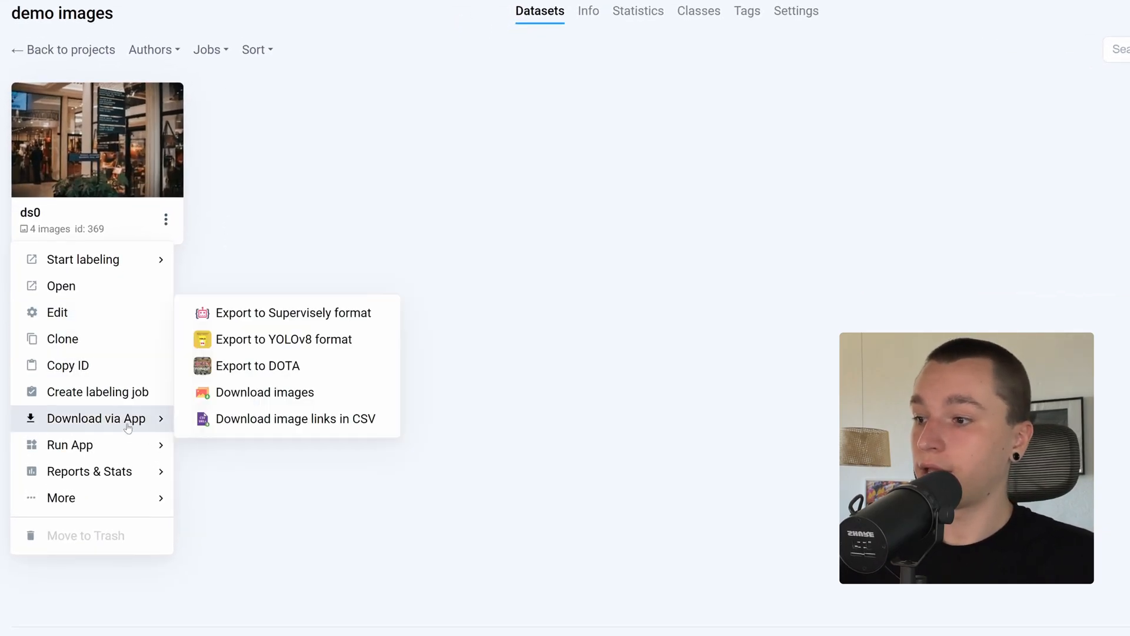
mouse_move(69, 445)
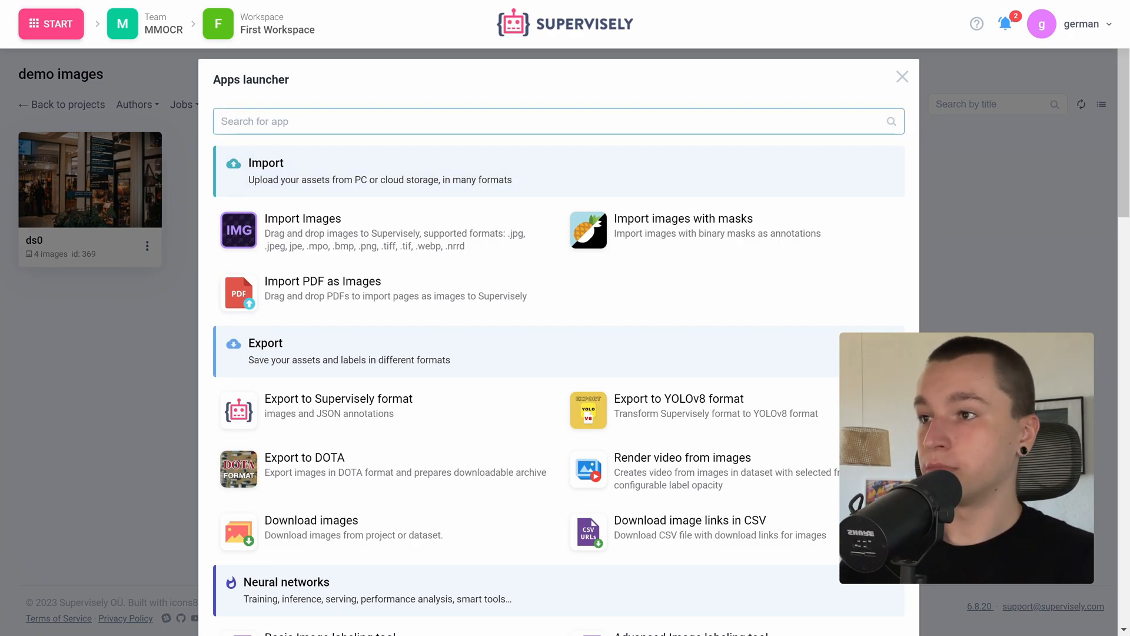
Launch MMOCR Inference from the Apps launcher on the rtx a5000 agent.
type("MMOCR")
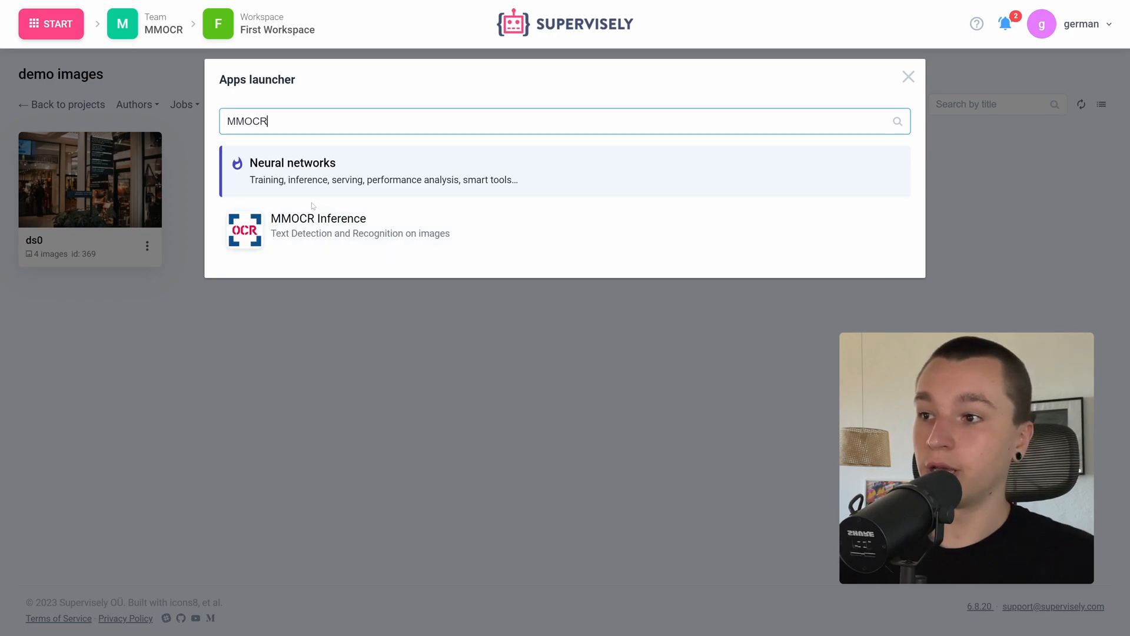
left_click(319, 219)
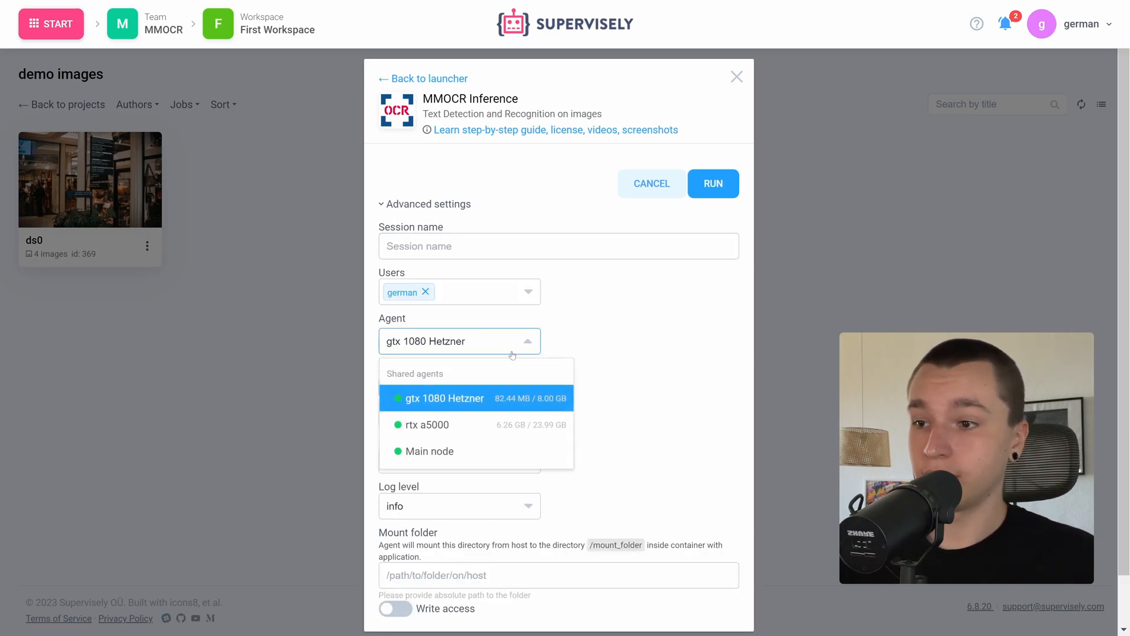
left_click(426, 425)
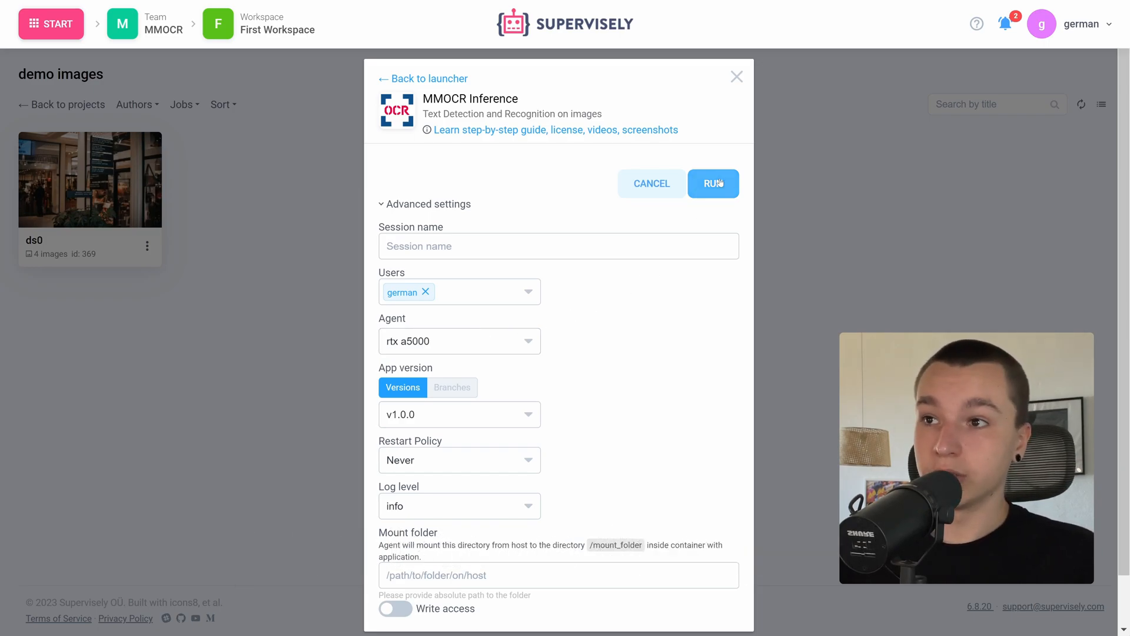
left_click(713, 183)
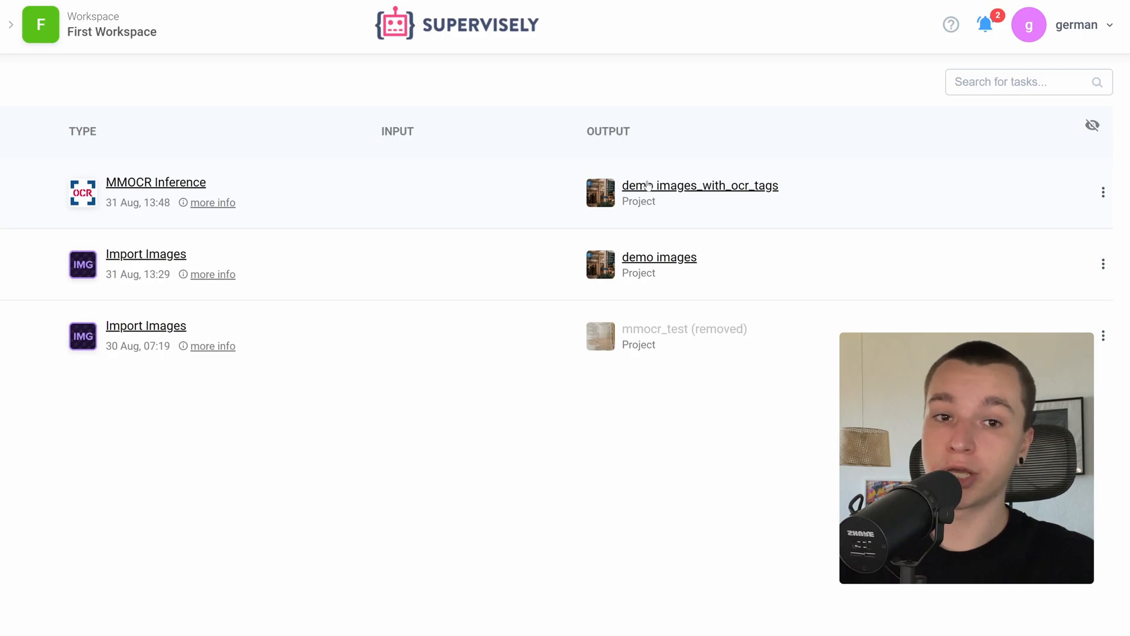
Load 01-ocr-example.jpg from ds0 of demo images_with_ocr_tags in the labeling tool.
left_click(699, 185)
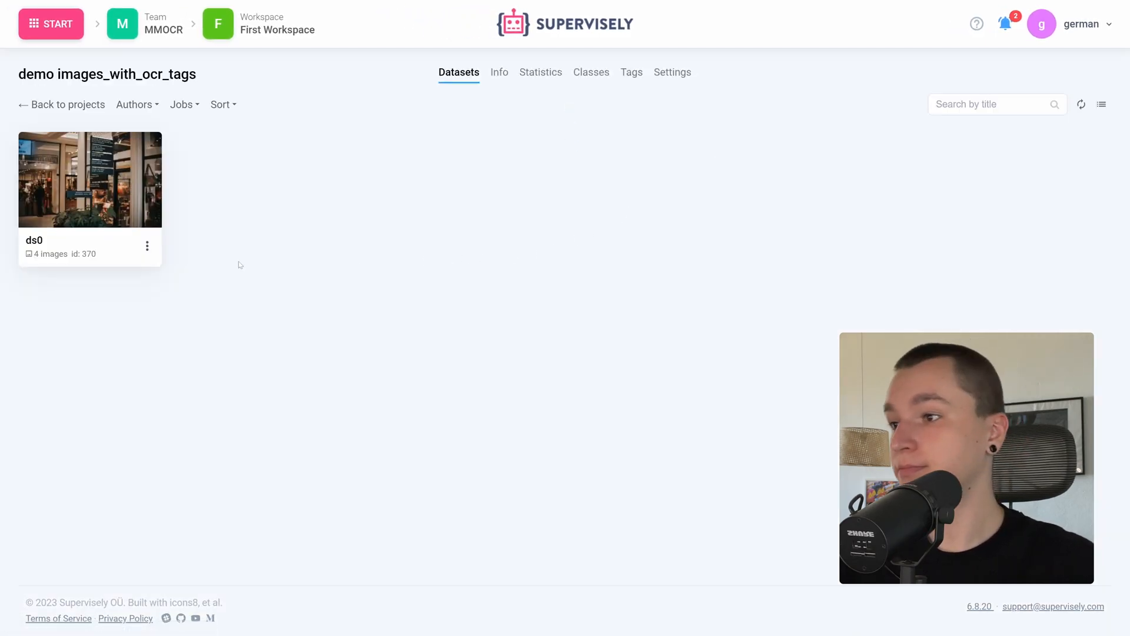
left_click(90, 179)
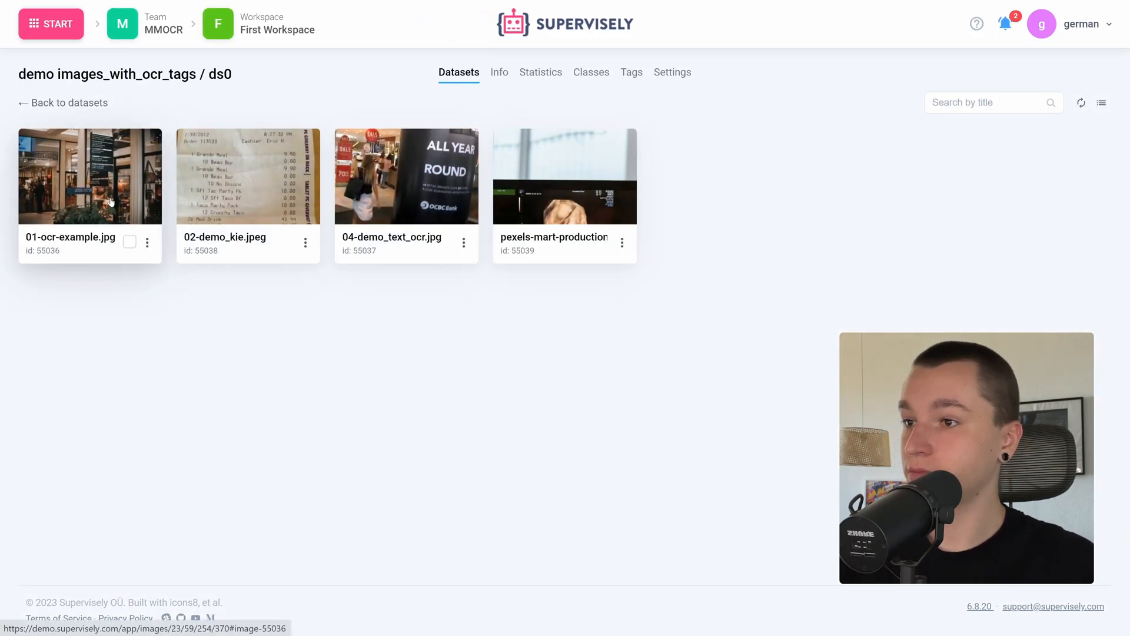
double_click(90, 175)
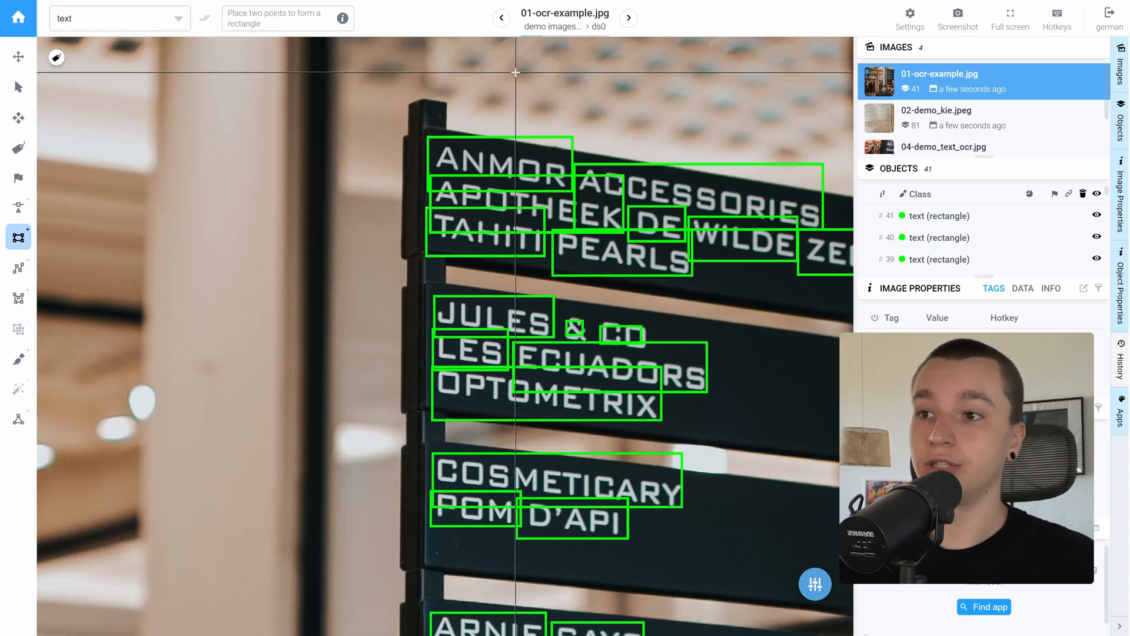
mouse_move(429, 123)
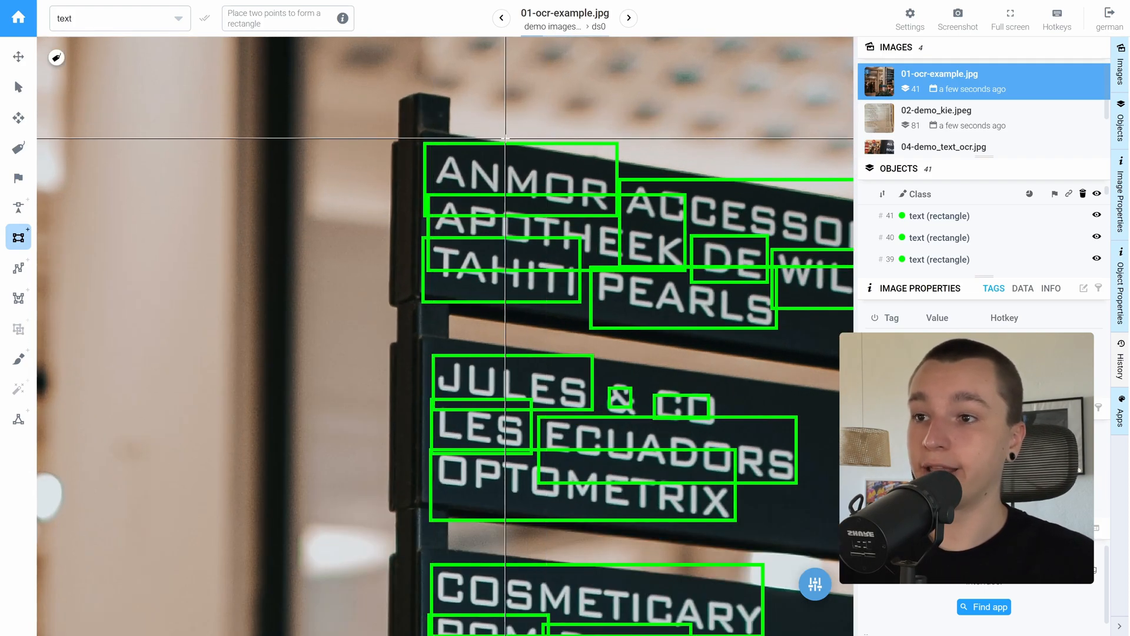
Inspect the sign's text boxes and their ocr tags, then move to the next image.
left_click(18, 56)
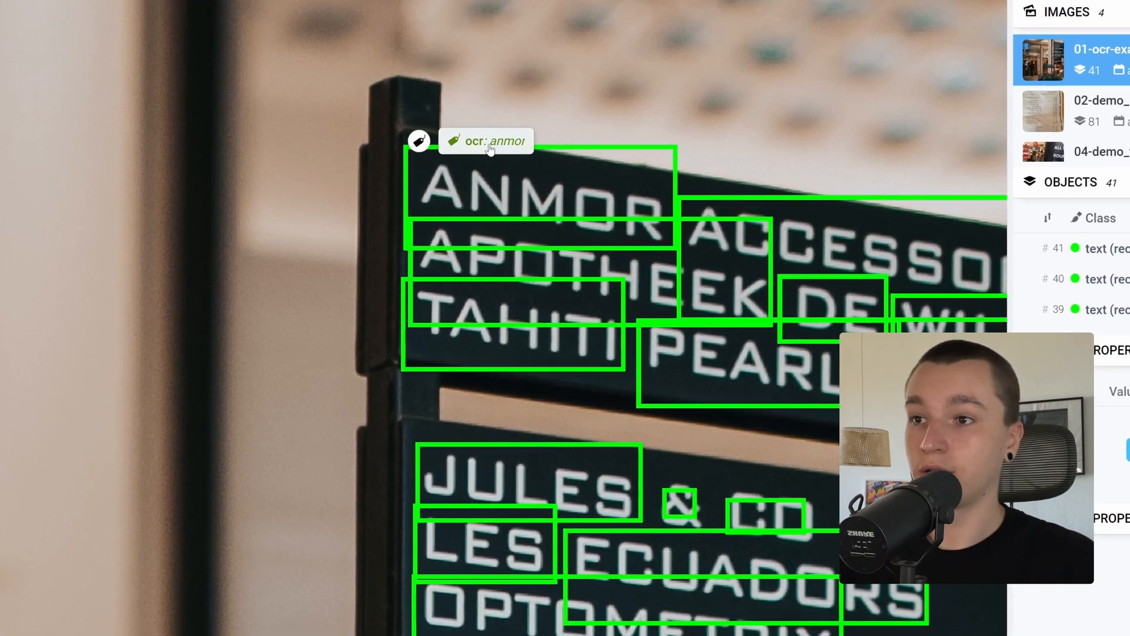
mouse_move(561, 181)
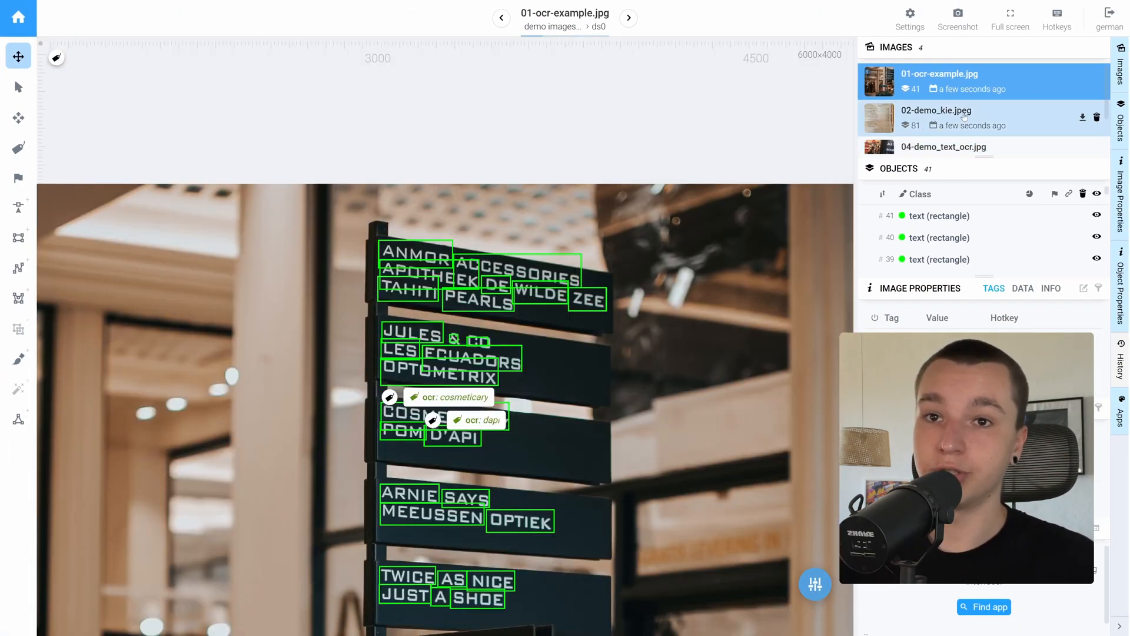
left_click(936, 117)
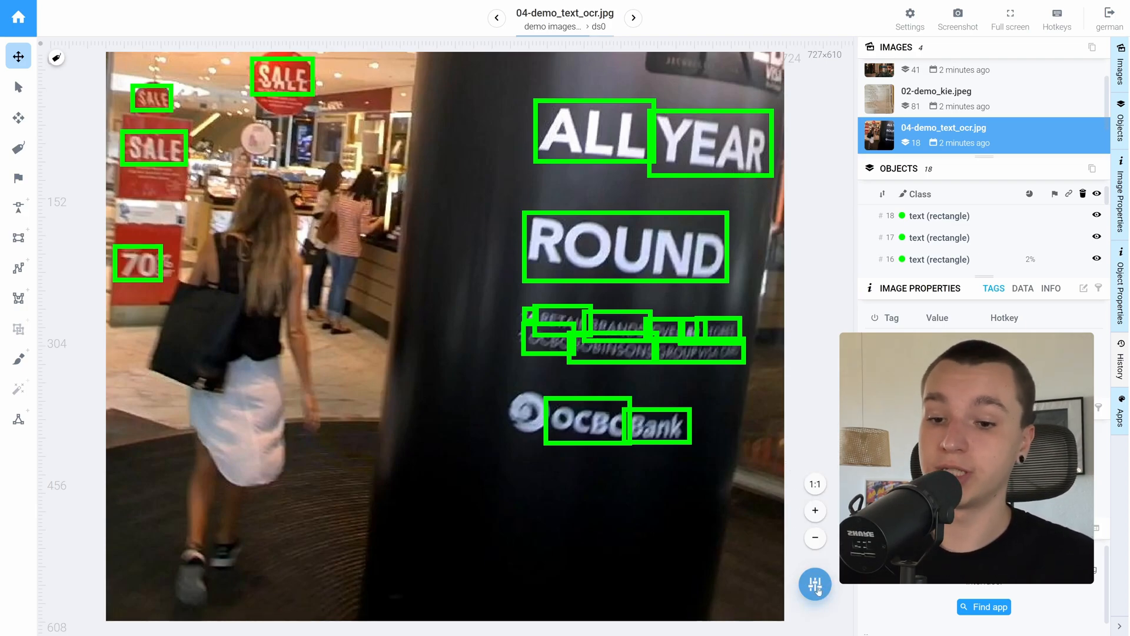
Set Show tags to Always in visualization settings and select pexels-mart-production-7089046.jpg.
left_click(814, 584)
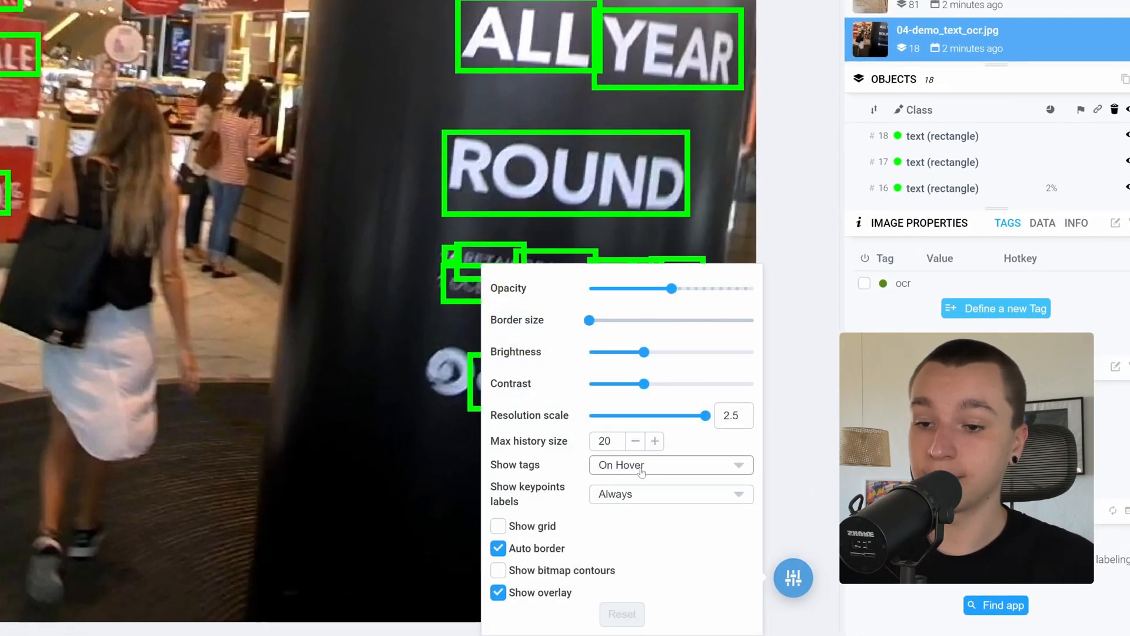
left_click(670, 464)
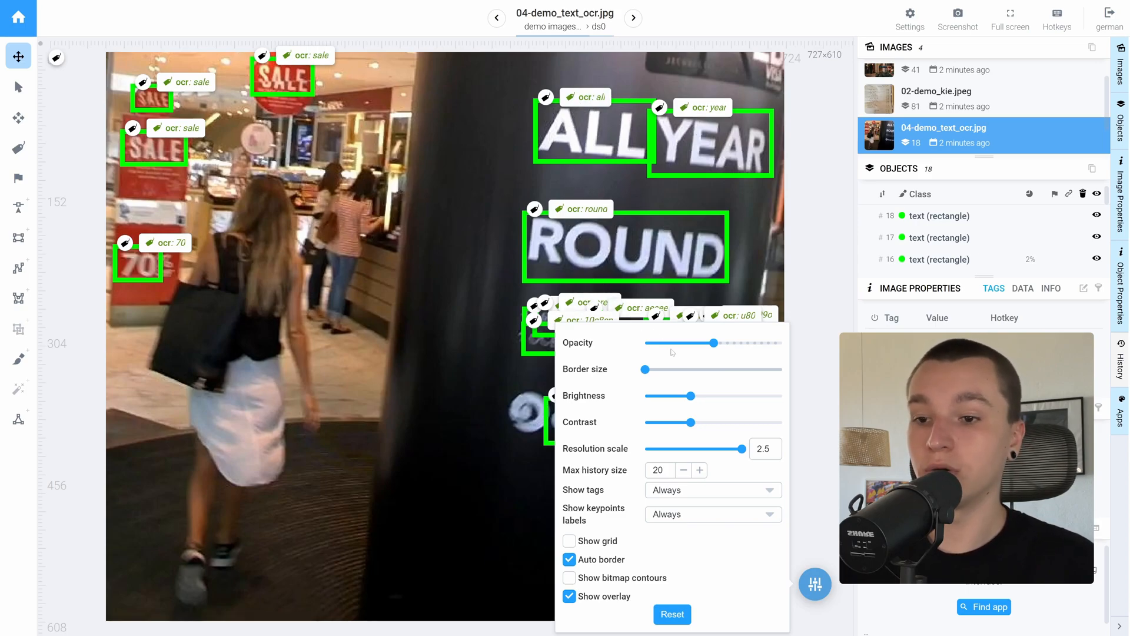
left_click(711, 490)
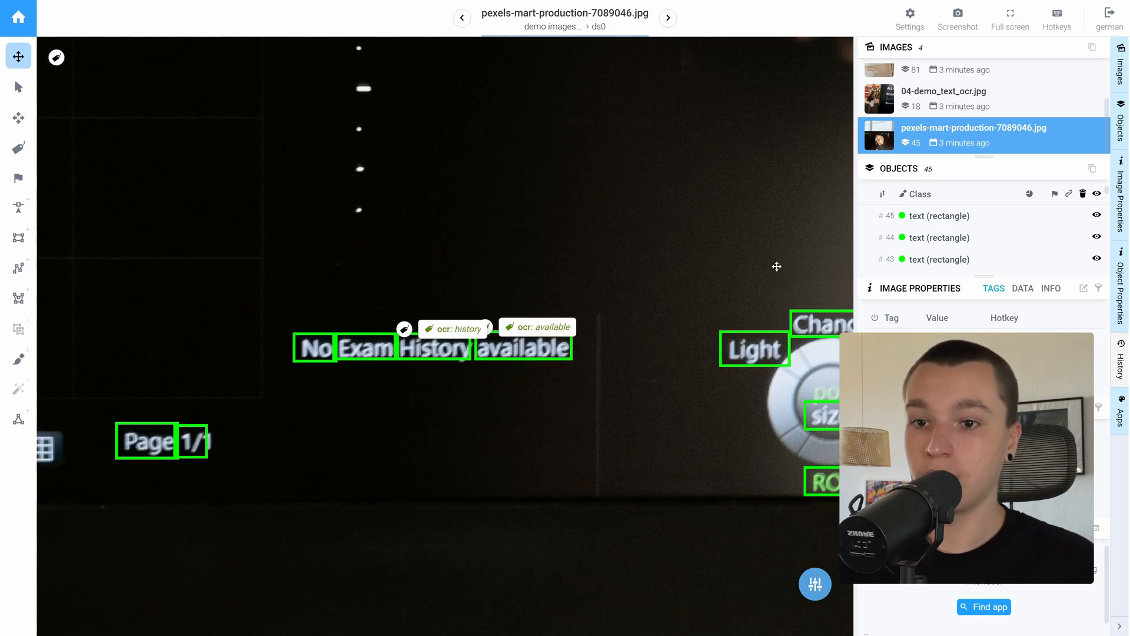
Select text boxes on the receipt image 02-demo_kie.jpeg to read their ocr tags in Object Properties.
left_click(937, 118)
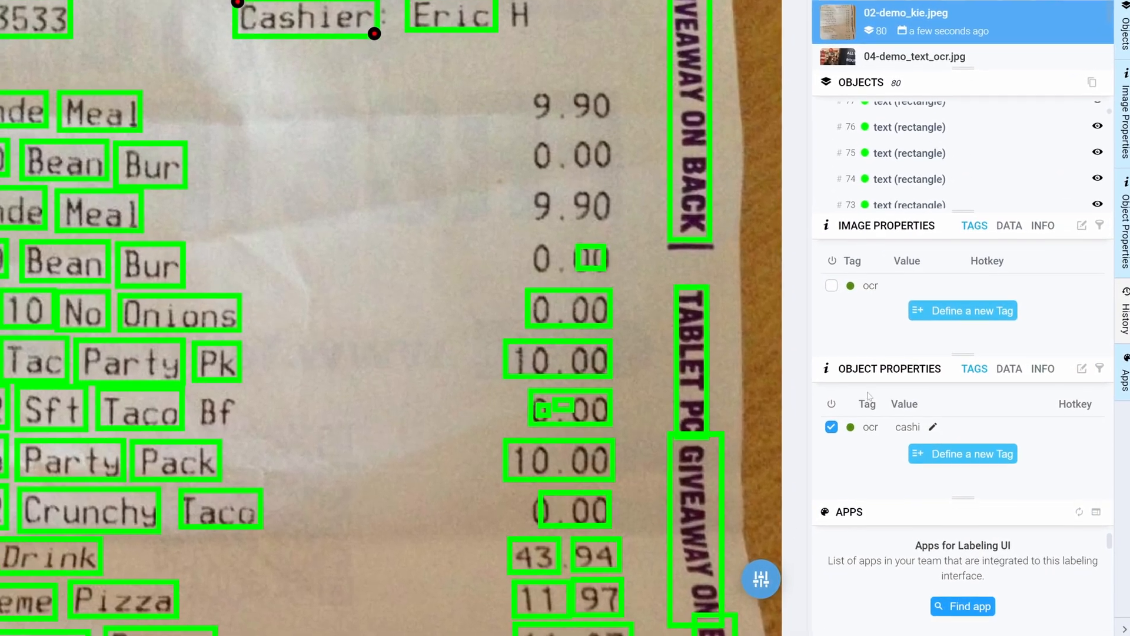
left_click(932, 426)
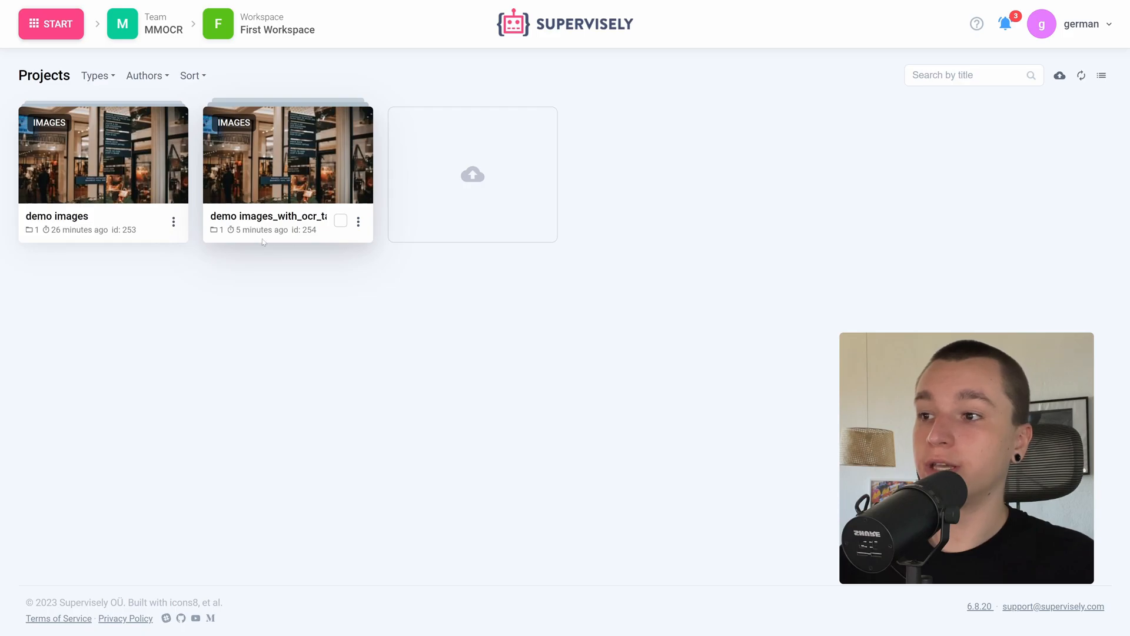
Run the Object tags editor app from the demo images_with_ocr_tags project's Run App menu.
left_click(358, 221)
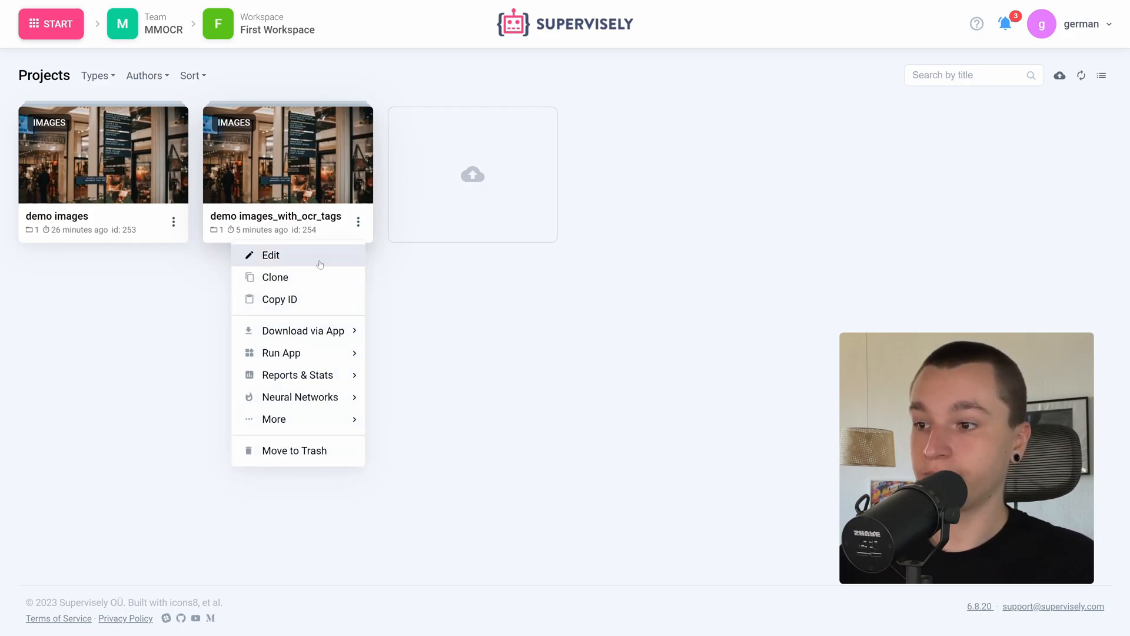
left_click(281, 352)
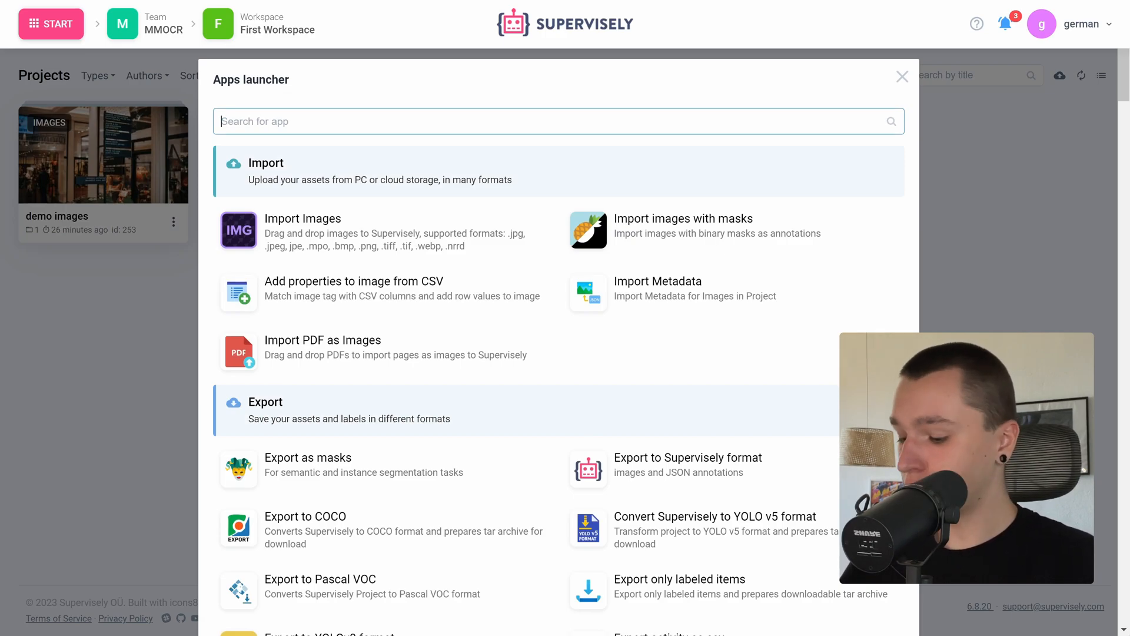
type("Object tag")
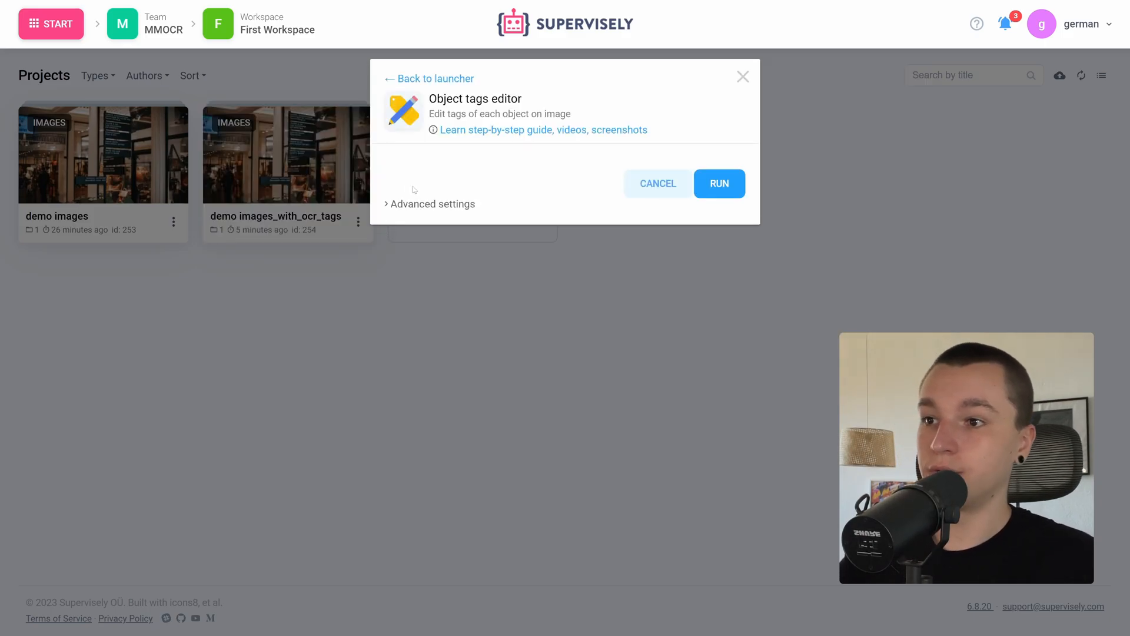
left_click(718, 184)
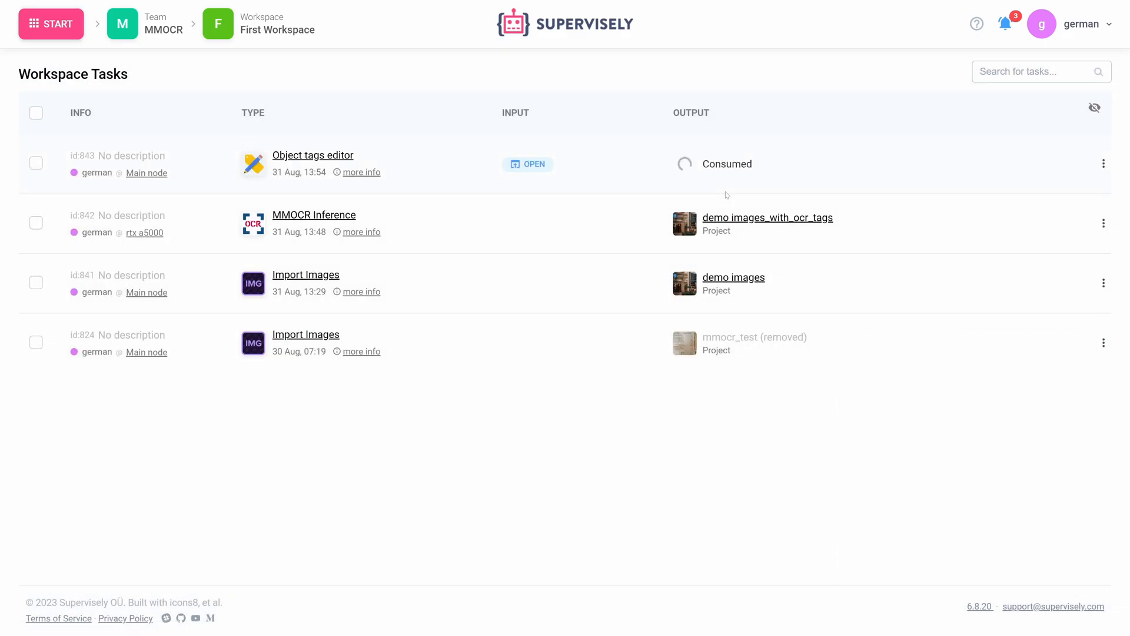
Bring up the running Object tags editor task's interface.
left_click(528, 164)
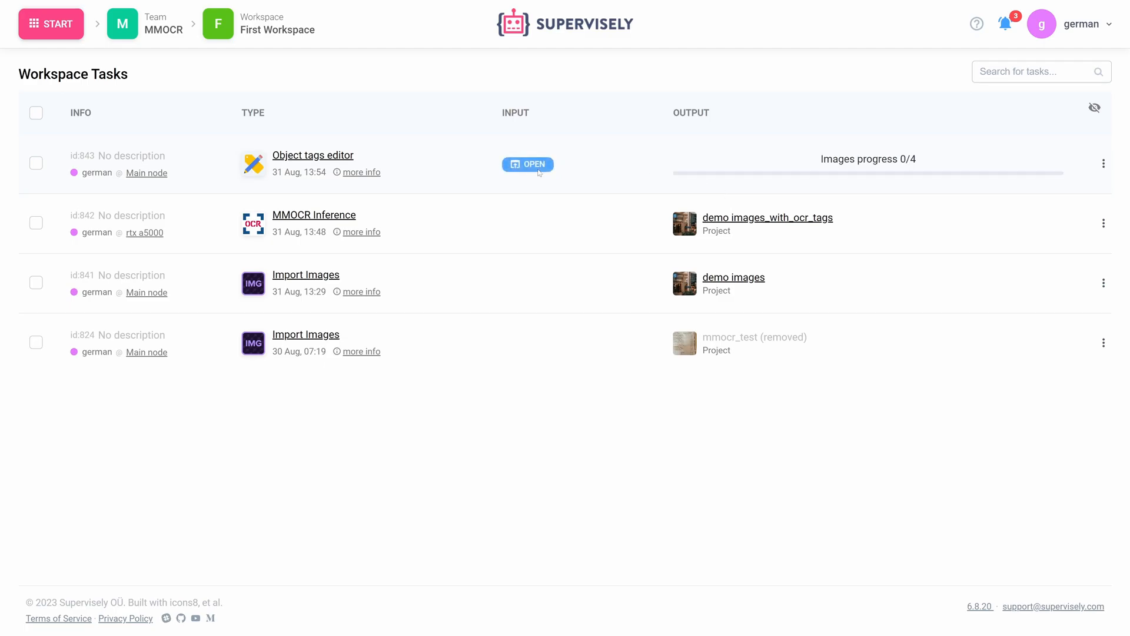
left_click(527, 164)
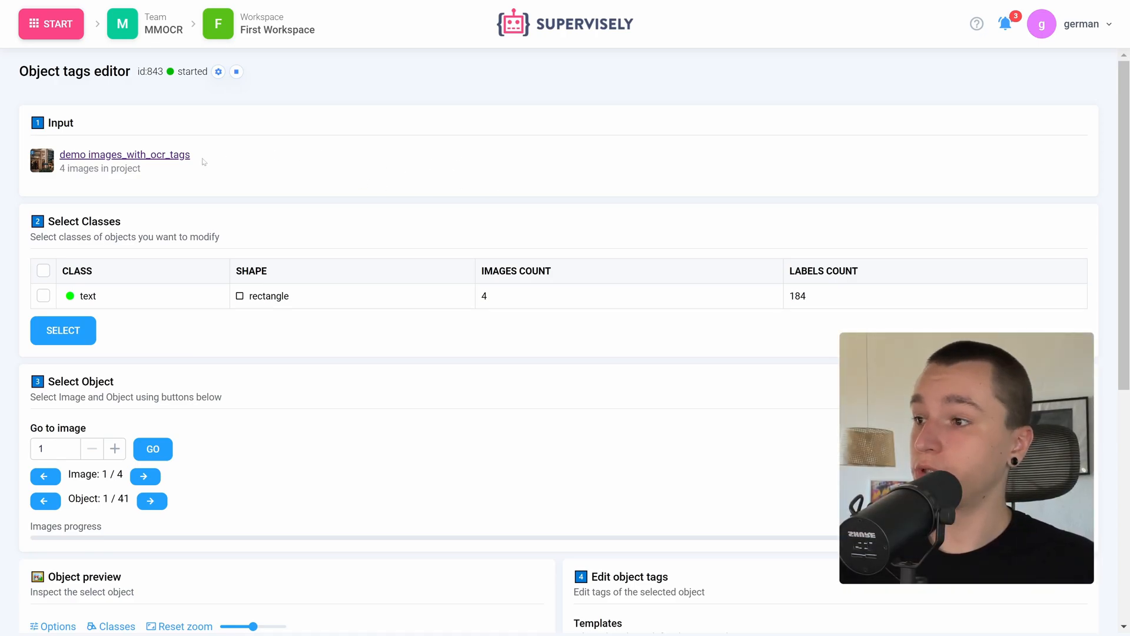
Tick the text class in Select Classes so its first object's 'bamboo' tag appears for editing.
double_click(75, 222)
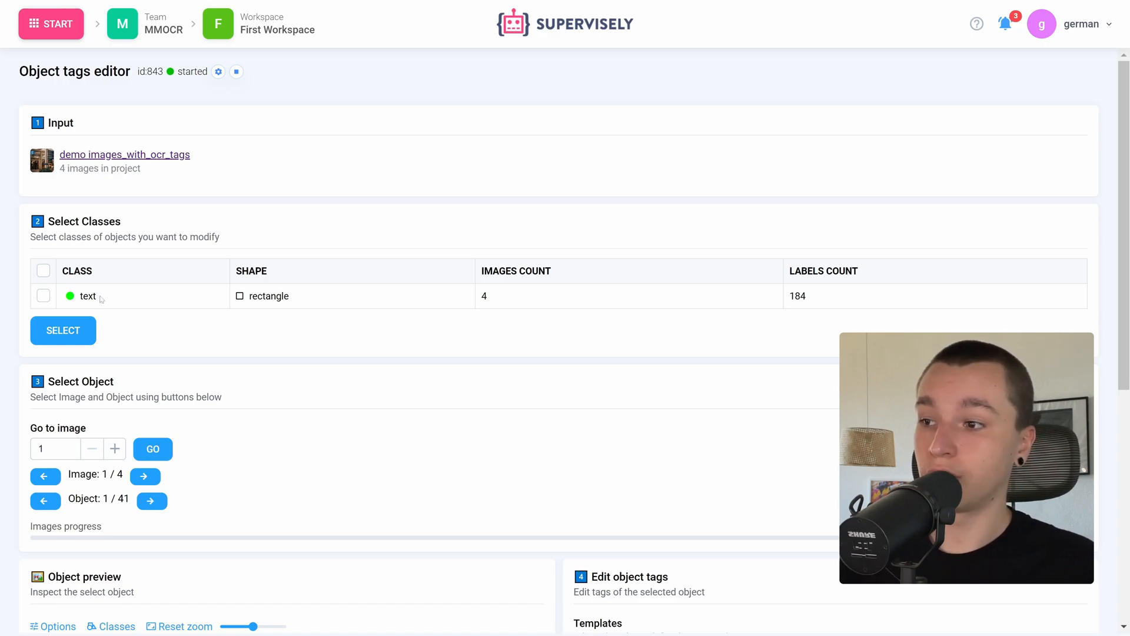
left_click(42, 295)
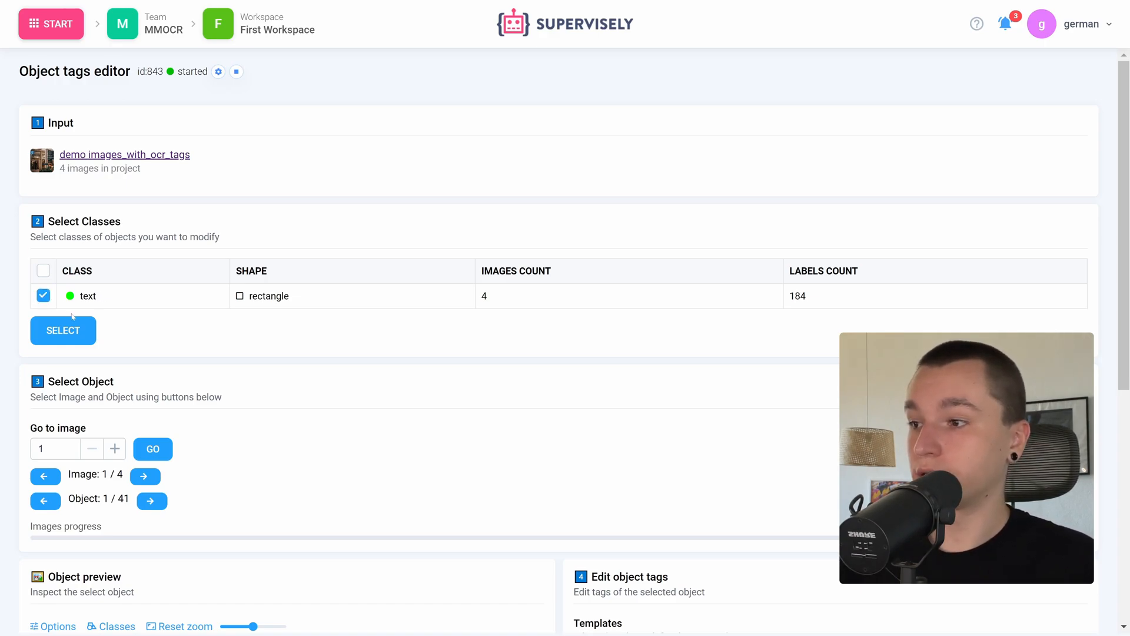
scroll("down", 3)
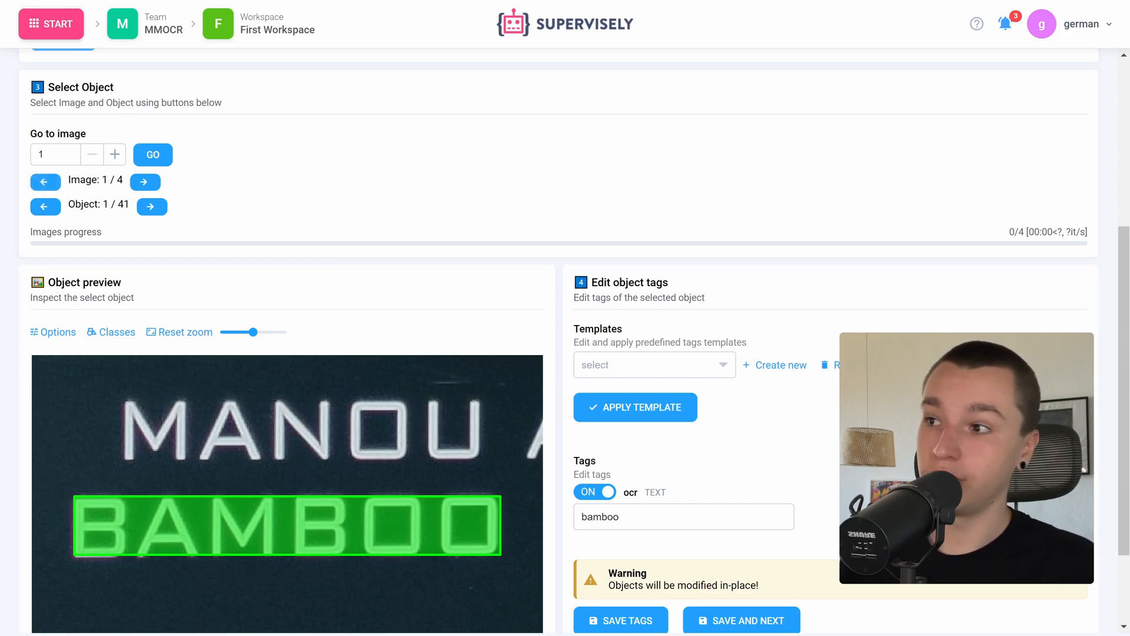
mouse_move(327, 208)
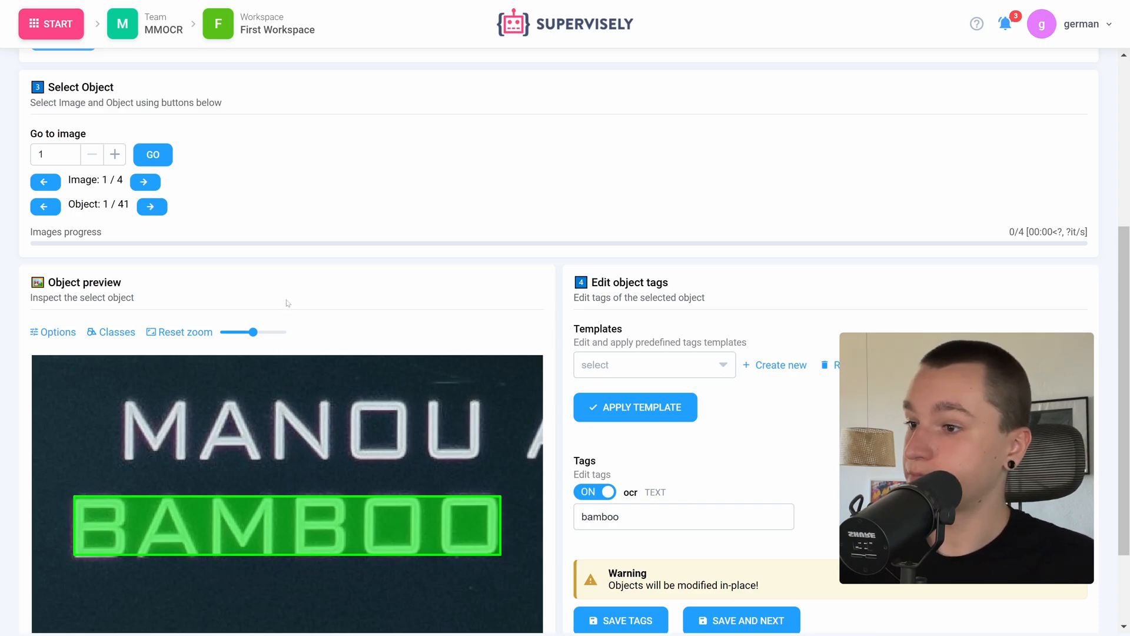
Advance with the Object next-arrow to object 4 of 41 showing the 'antwerp' tag.
scroll("down", 3)
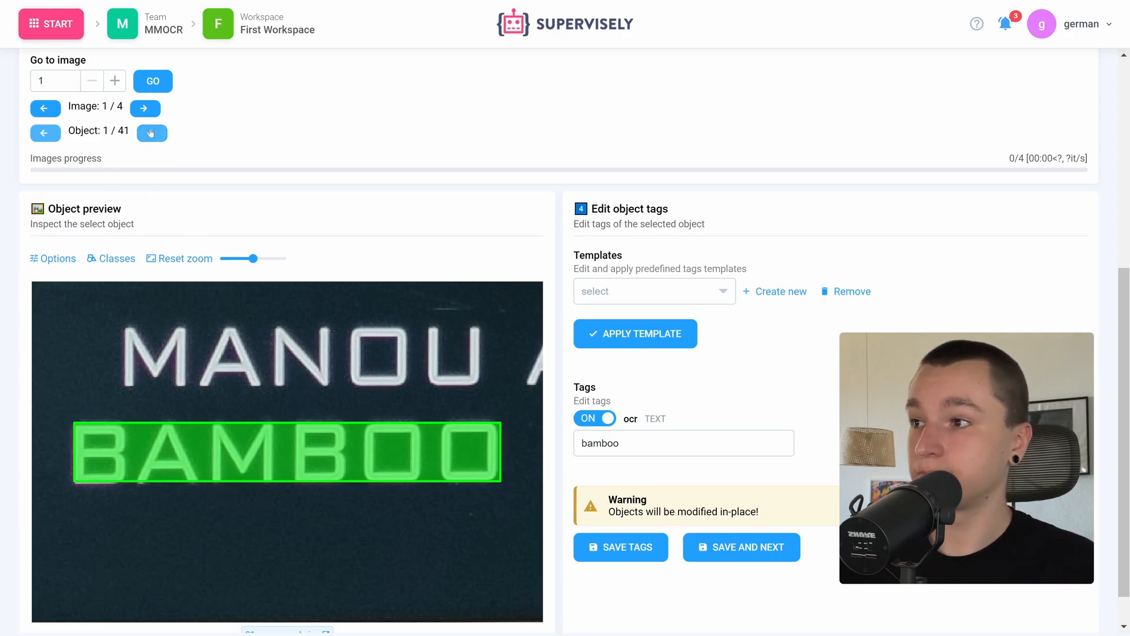
left_click(152, 133)
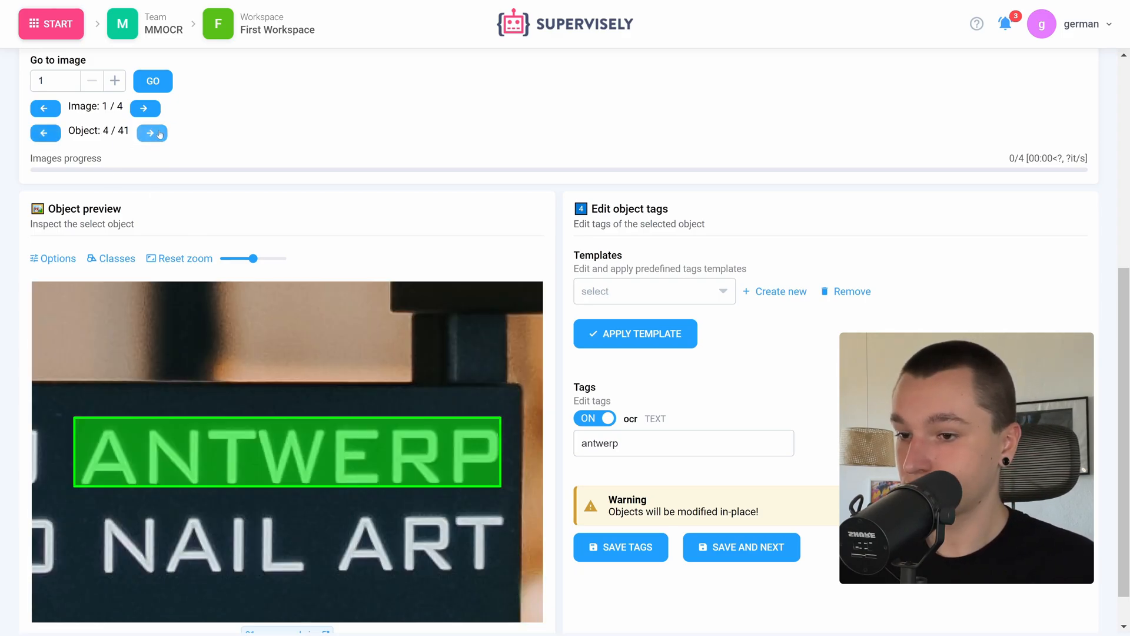